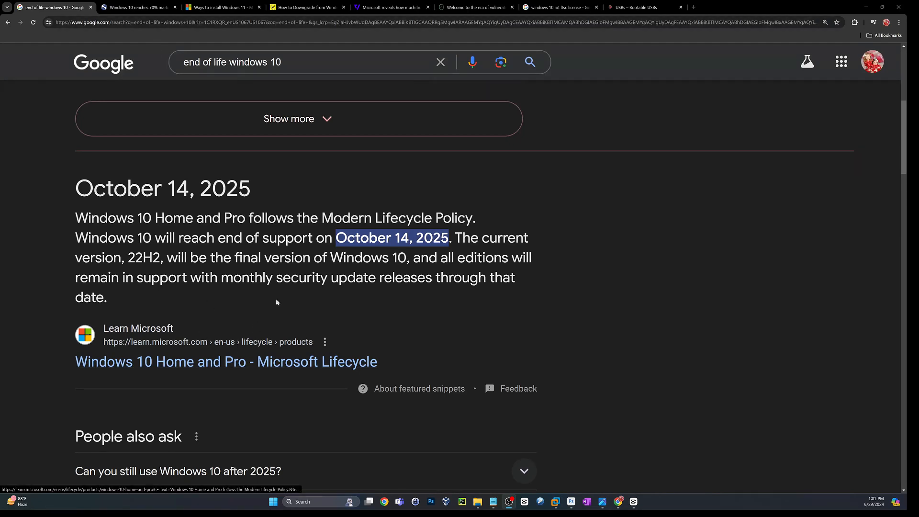
{"action": "mouse_move", "coordinate": [33, 282]}
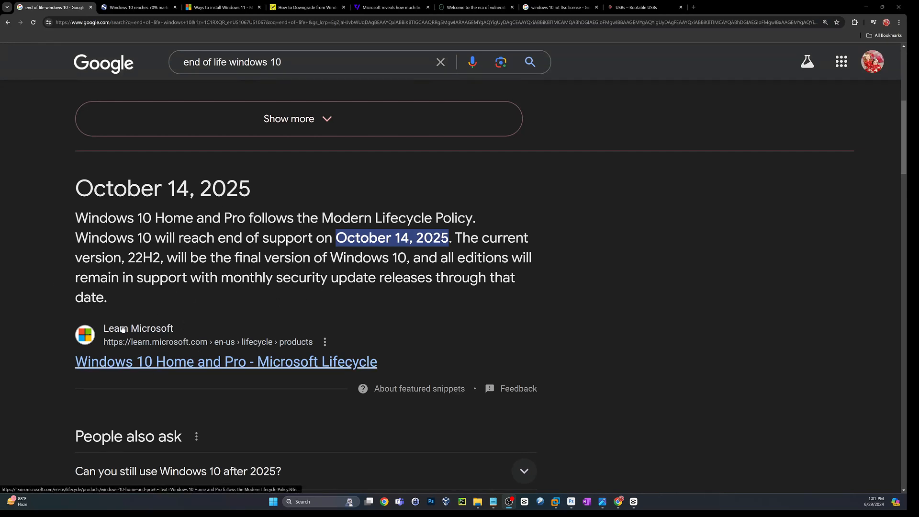
Switch to the Neowin tab about Windows 10 hitting 70% market share
{"action": "left_click", "coordinate": [138, 7]}
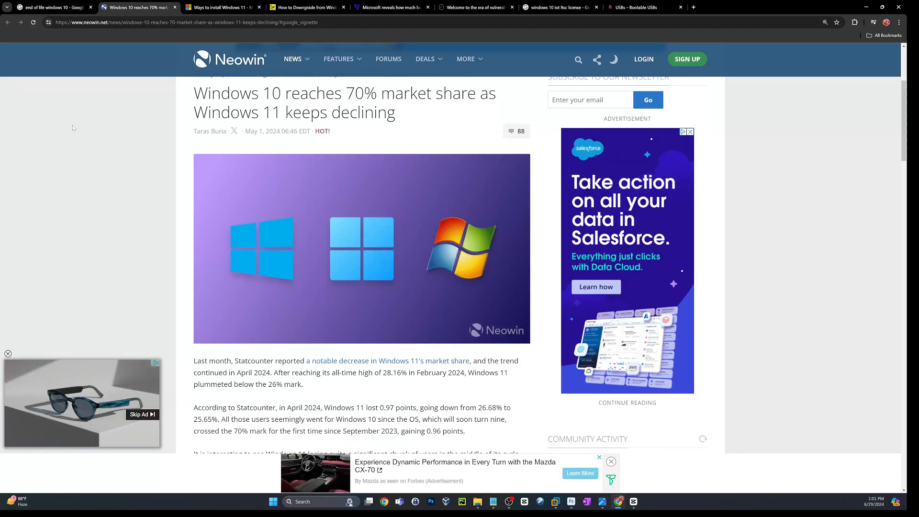
{"action": "mouse_move", "coordinate": [298, 96]}
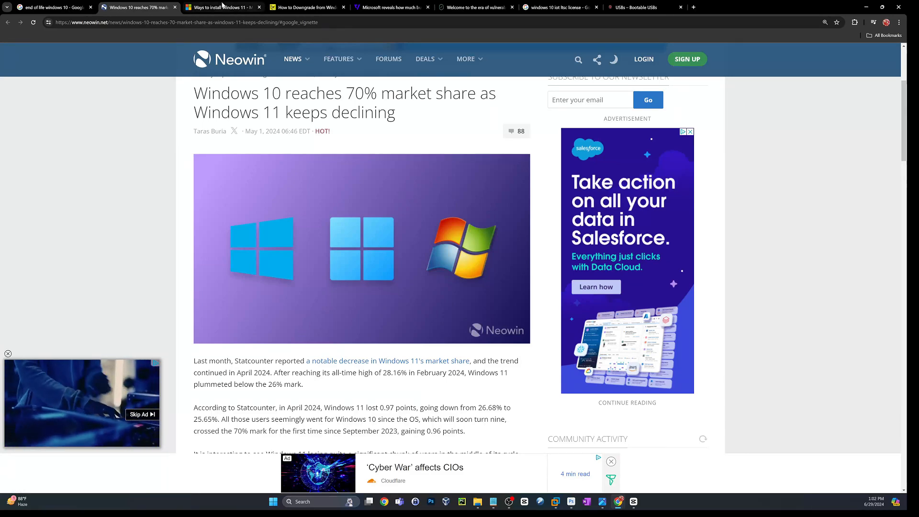
Switch to the Microsoft Support 'Ways to install Windows 11' tab
{"action": "left_click", "coordinate": [220, 7]}
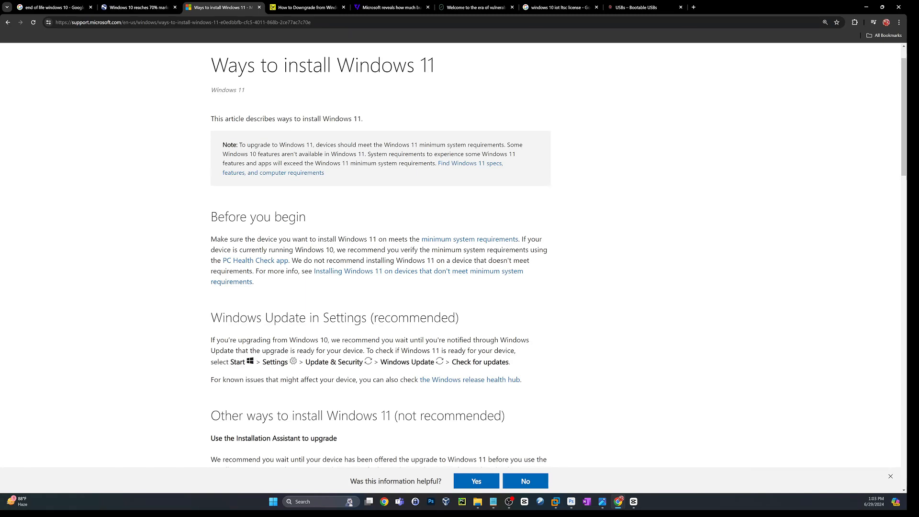
{"action": "mouse_move", "coordinate": [689, 456]}
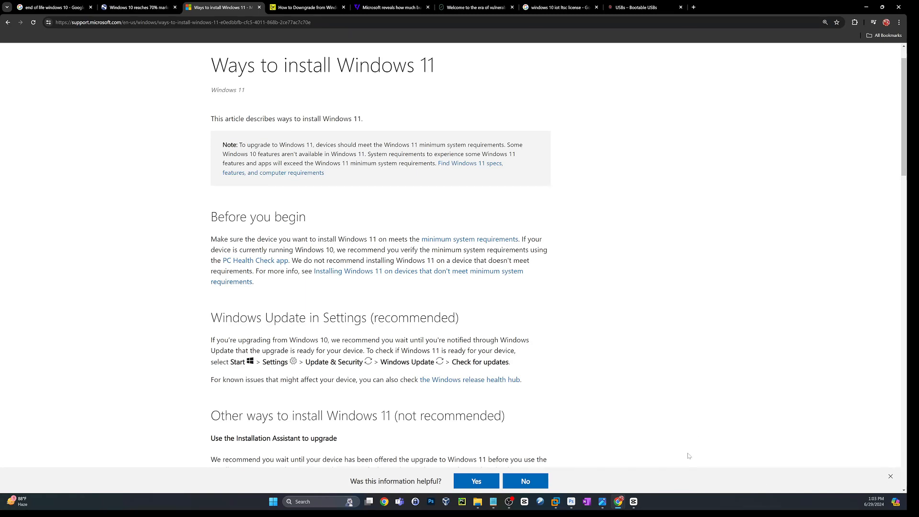
{"action": "mouse_move", "coordinate": [272, 172]}
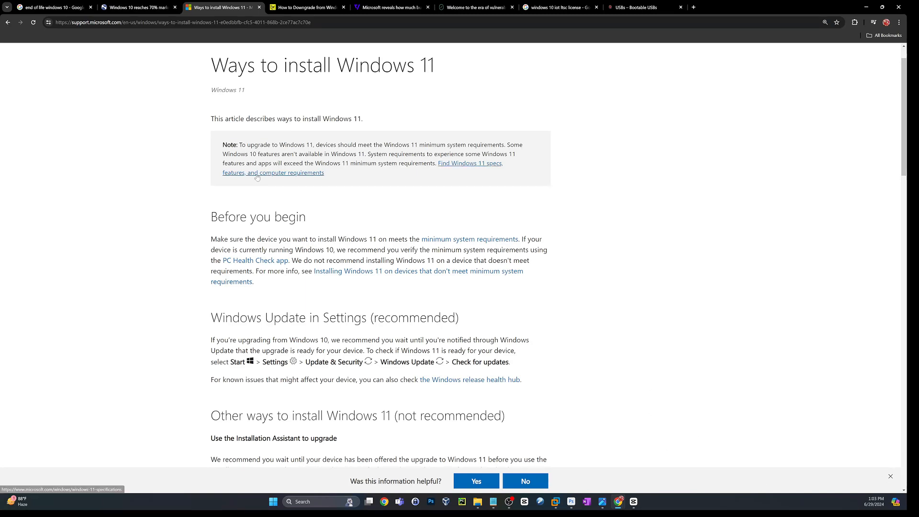
{"action": "mouse_move", "coordinate": [420, 191]}
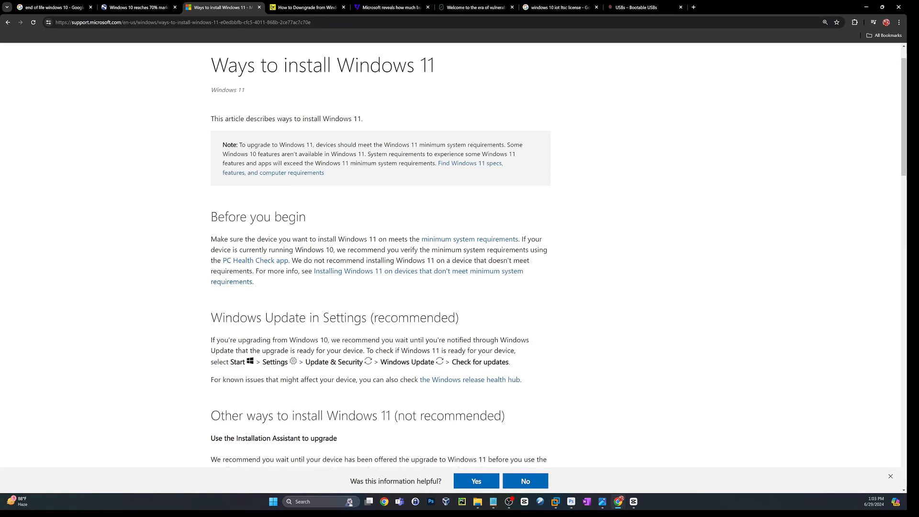
{"action": "mouse_move", "coordinate": [509, 332]}
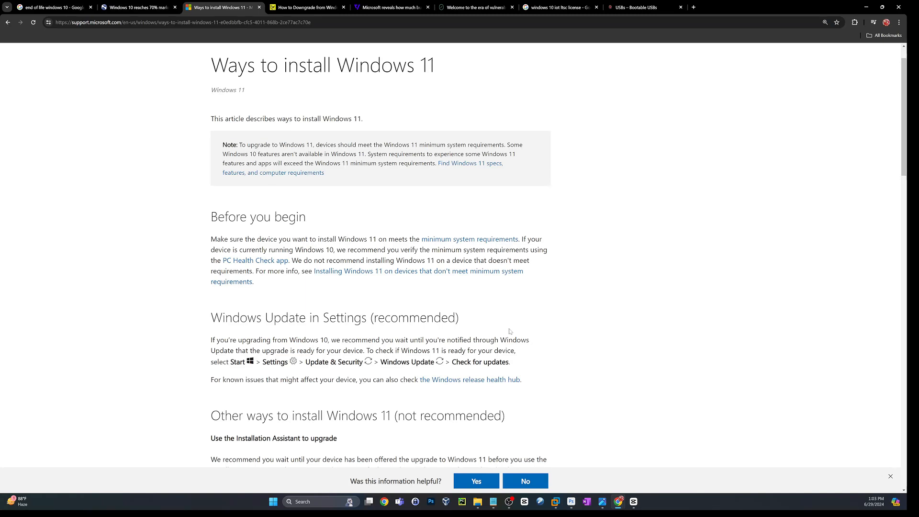
{"action": "mouse_move", "coordinate": [554, 290]}
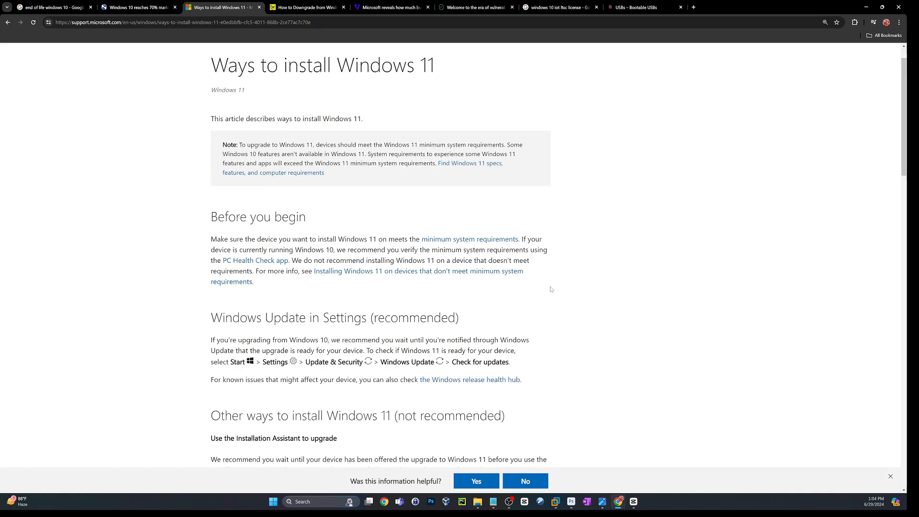
{"action": "mouse_move", "coordinate": [194, 69]}
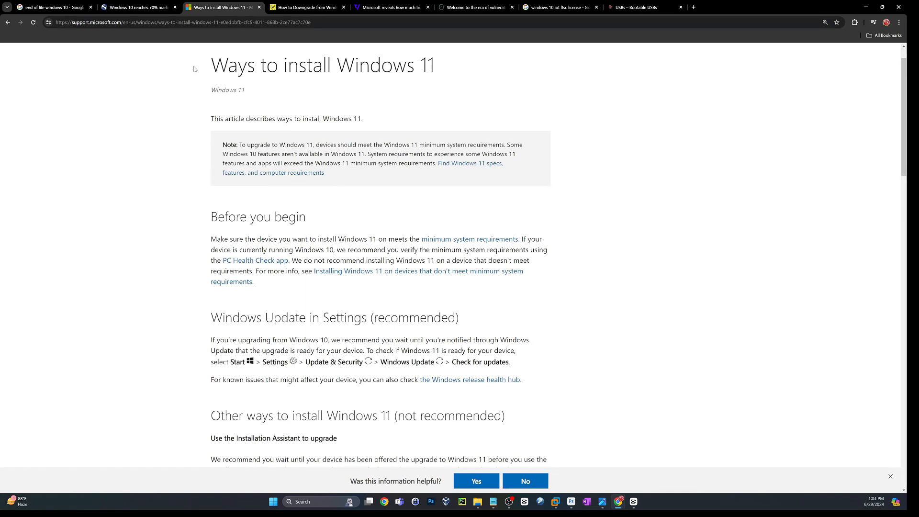
{"action": "mouse_move", "coordinate": [191, 73]}
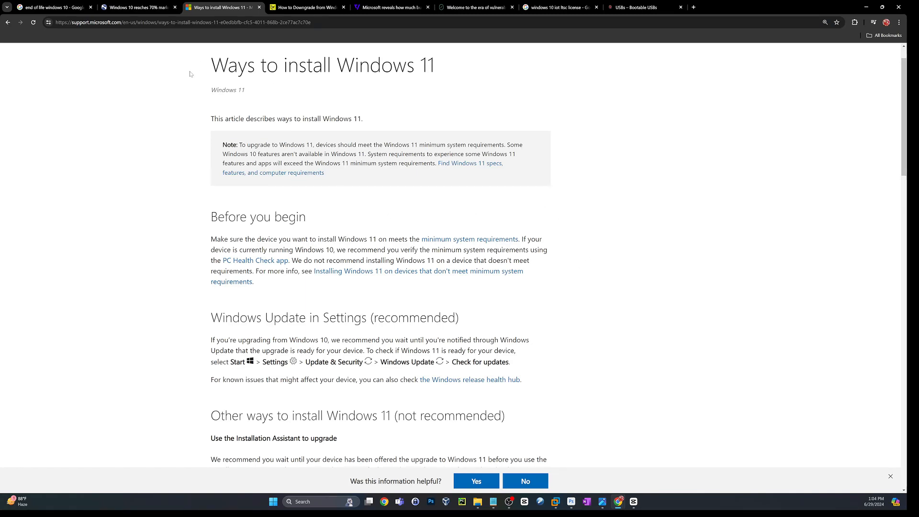
{"action": "mouse_move", "coordinate": [26, 313]}
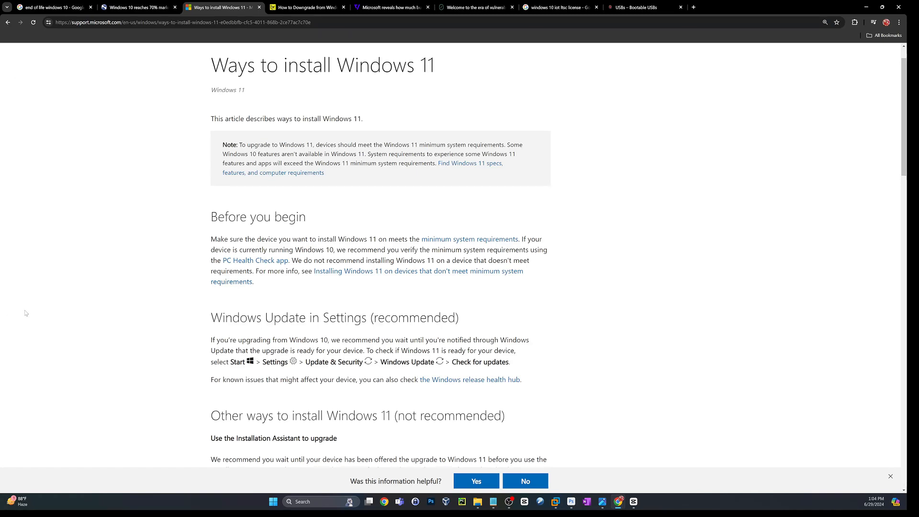
Show Lifewire's 'How to Downgrade From Windows 11' article and dismiss the newsletter pop-up
{"action": "left_click", "coordinate": [306, 8]}
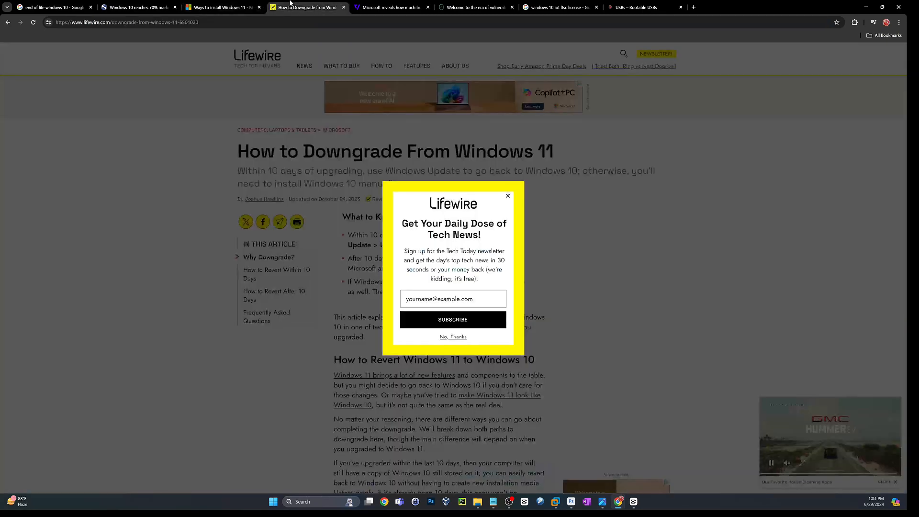
{"action": "left_click", "coordinate": [507, 196]}
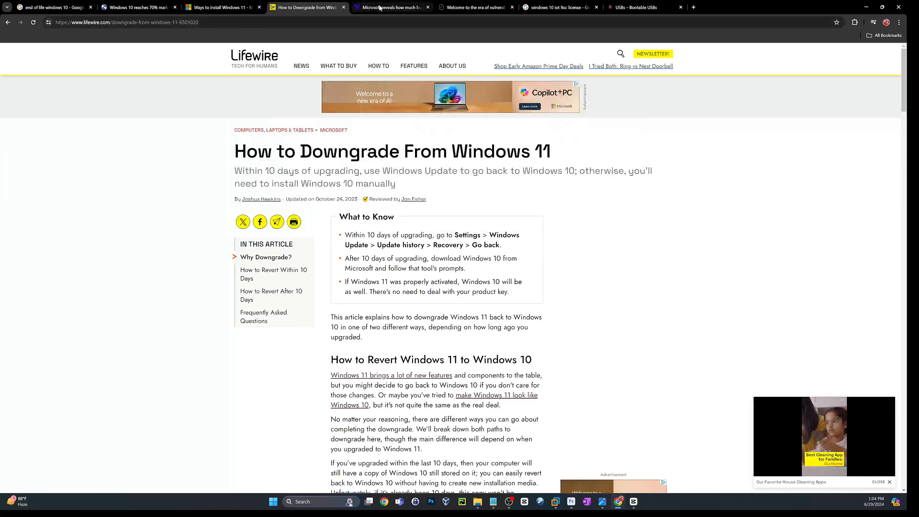
{"action": "mouse_move", "coordinate": [391, 7]}
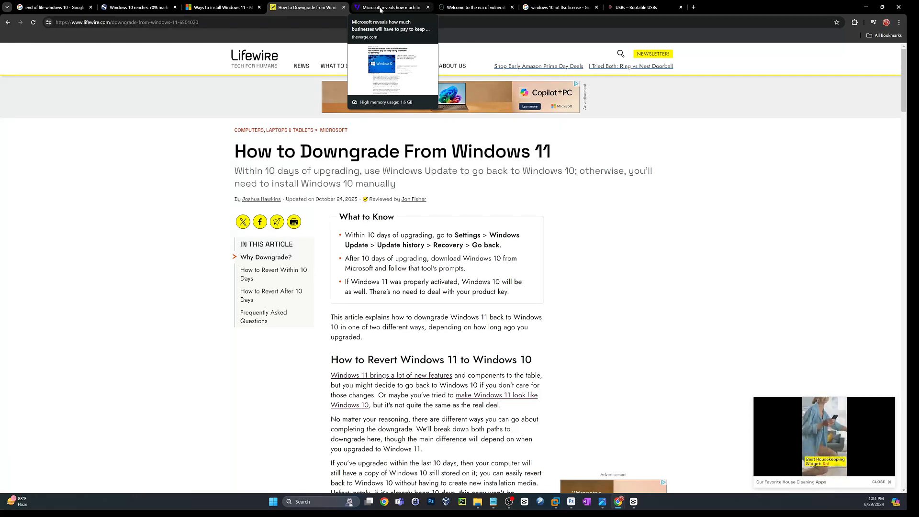
Switch to The Verge article on Windows 10 extended security update pricing
{"action": "left_click", "coordinate": [391, 7]}
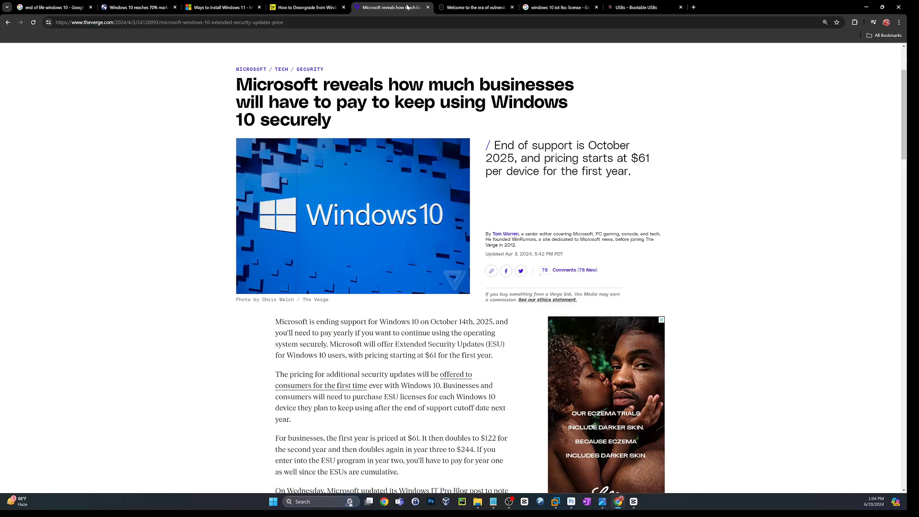
{"action": "scroll", "scroll_direction": "down", "scroll_amount": 3}
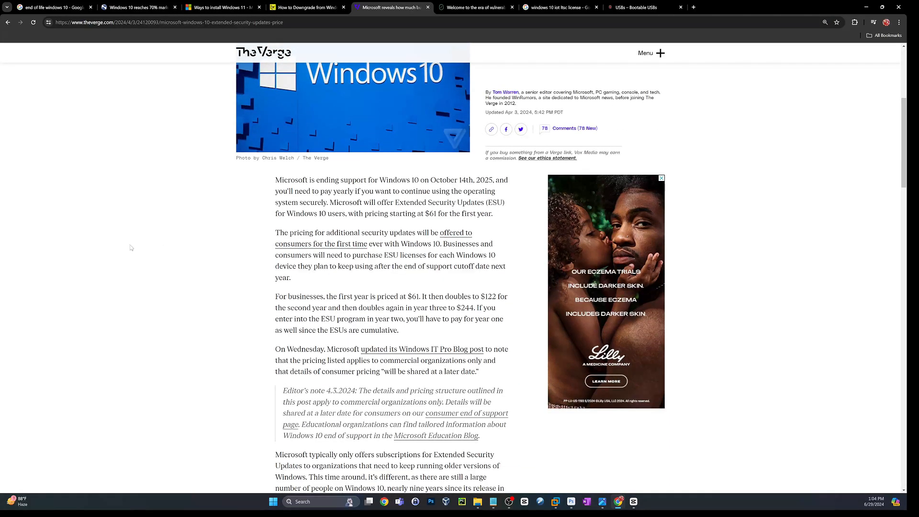
{"action": "scroll", "scroll_direction": "down", "scroll_amount": 3}
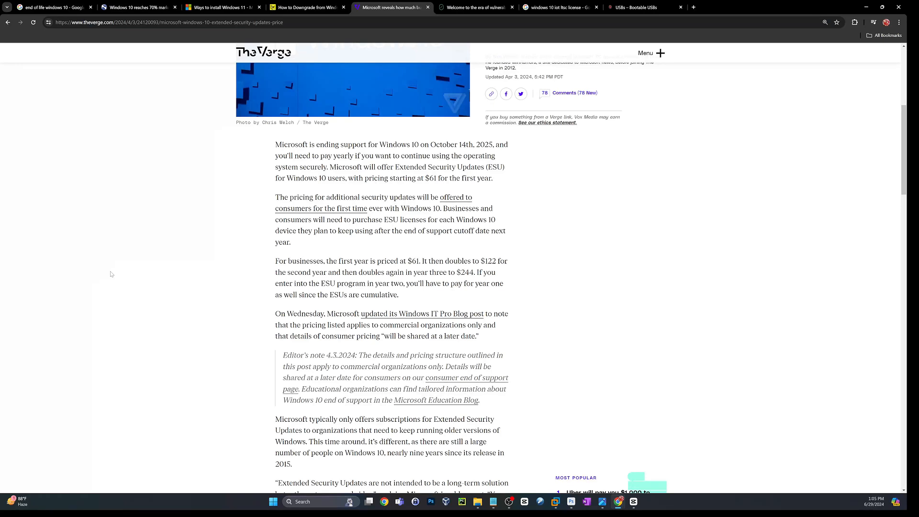
{"action": "mouse_move", "coordinate": [215, 283]}
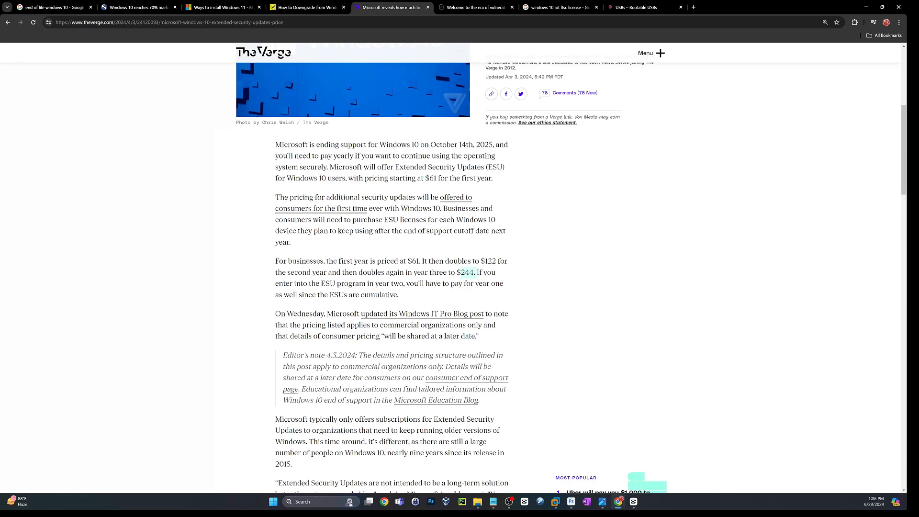
{"action": "mouse_move", "coordinate": [442, 249]}
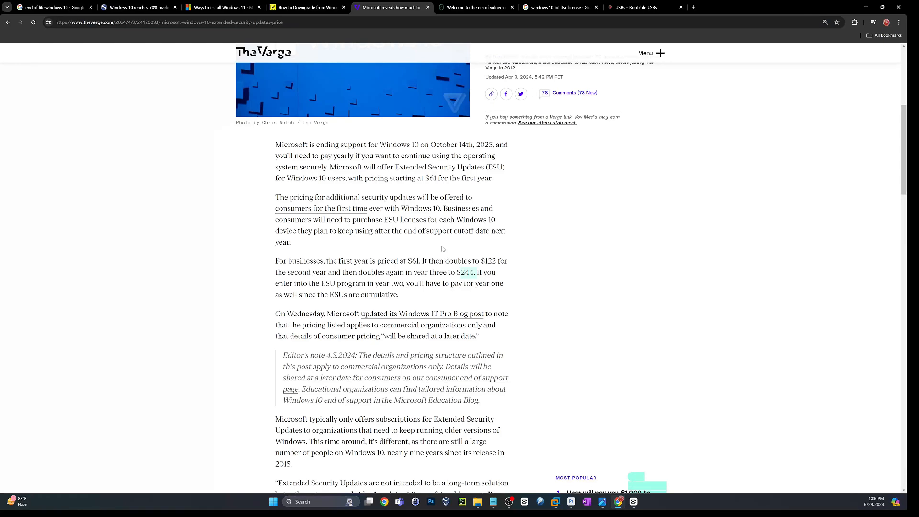
Switch to the 0patch 'Welcome to the era of vulnerability' tab
{"action": "left_click", "coordinate": [475, 7]}
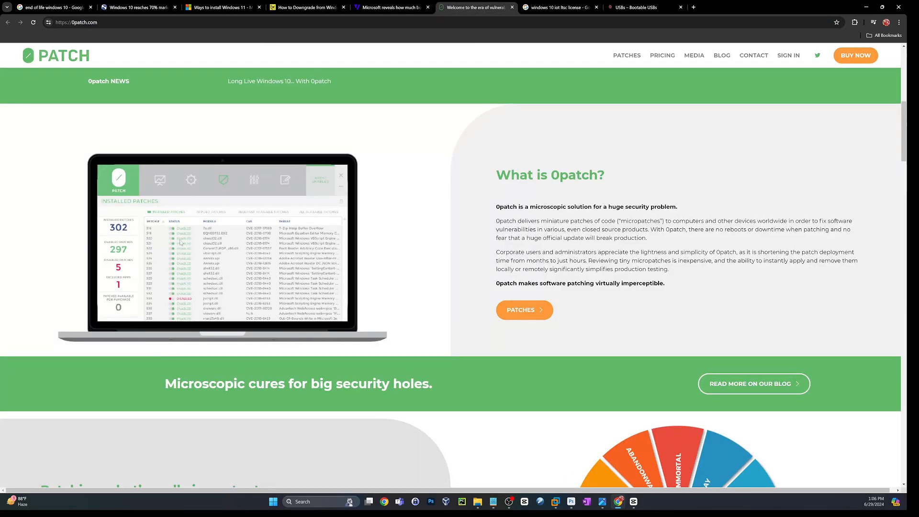
{"action": "mouse_move", "coordinate": [289, 378]}
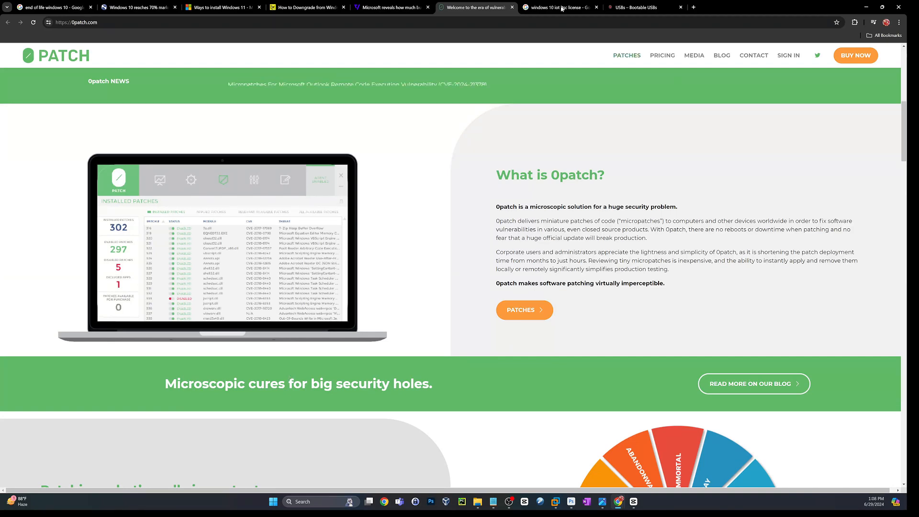
{"action": "left_click", "coordinate": [557, 7]}
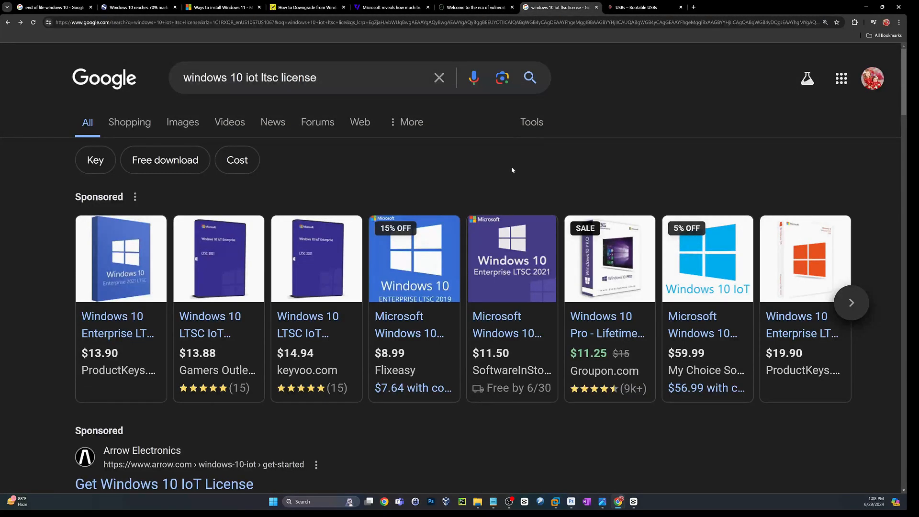
{"action": "scroll", "scroll_direction": "down", "scroll_amount": 3}
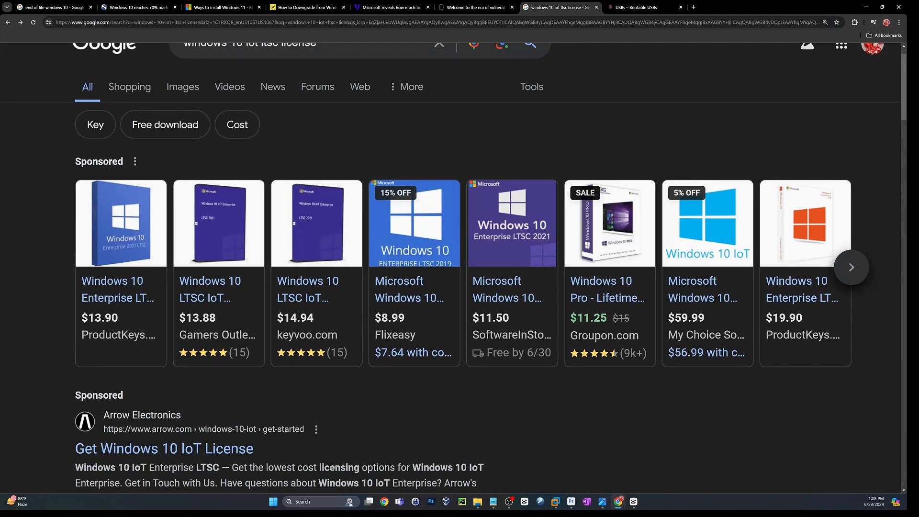
{"action": "mouse_move", "coordinate": [105, 330]}
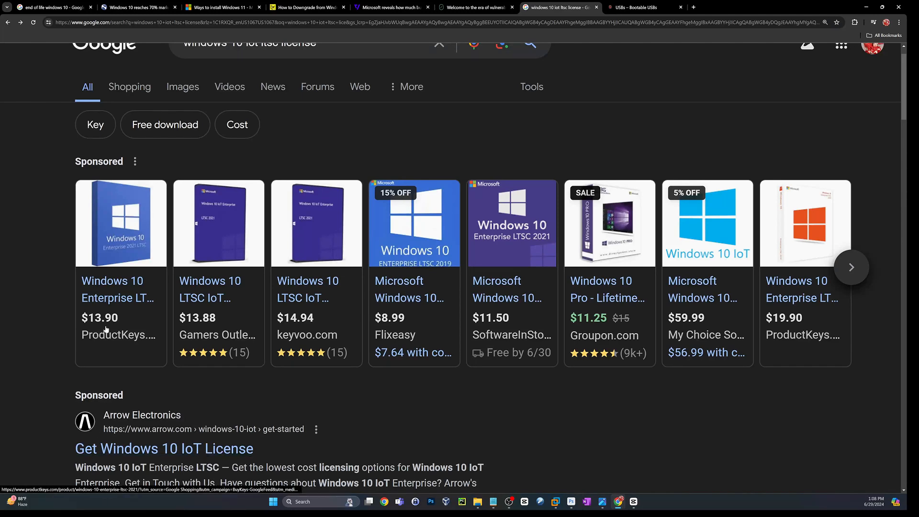
{"action": "scroll", "scroll_direction": "down", "scroll_amount": 3}
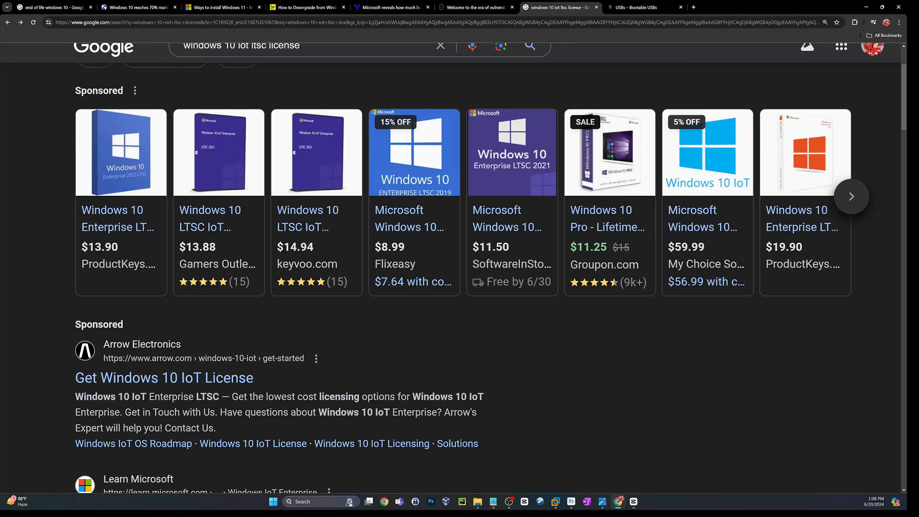
{"action": "scroll", "scroll_direction": "down", "scroll_amount": 3}
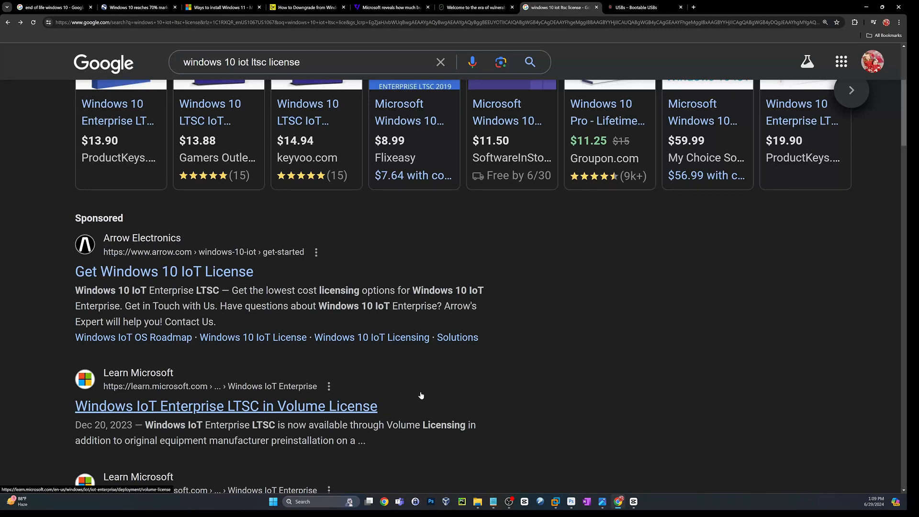
{"action": "mouse_move", "coordinate": [596, 363]}
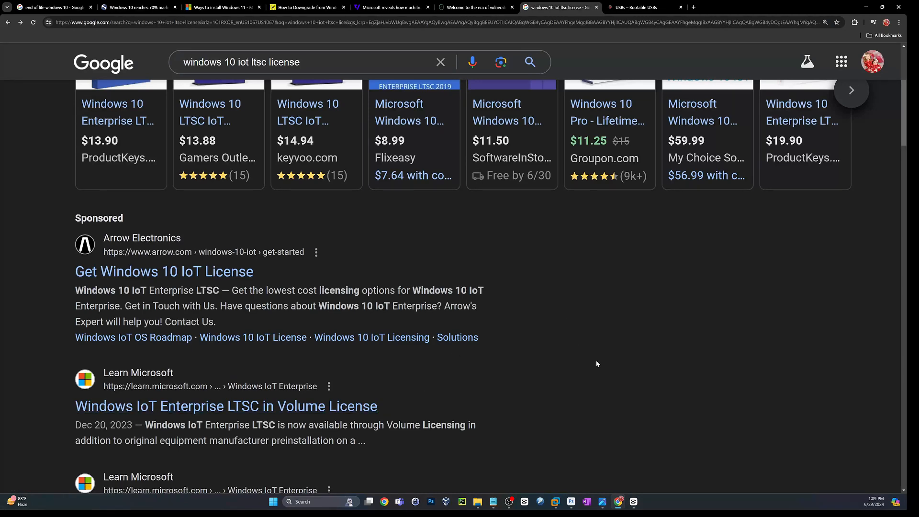
{"action": "scroll", "scroll_direction": "up", "scroll_amount": 3}
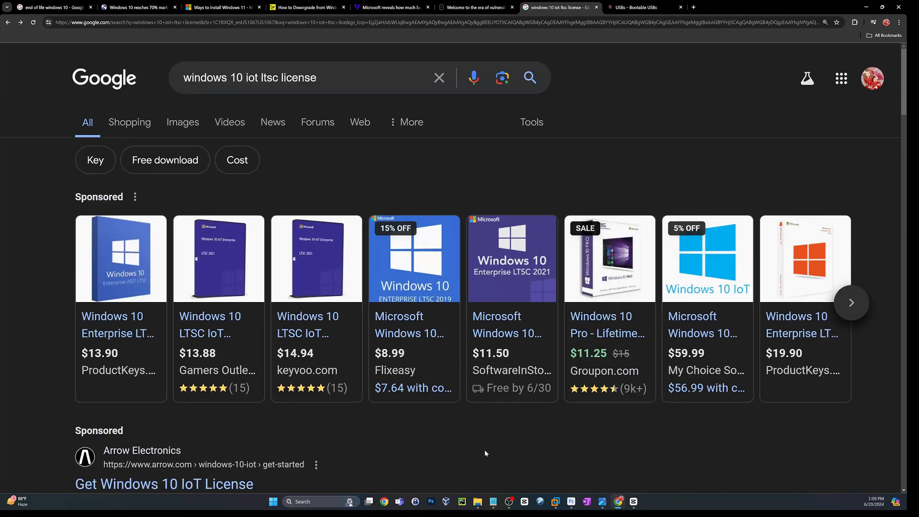
{"action": "mouse_move", "coordinate": [20, 405]}
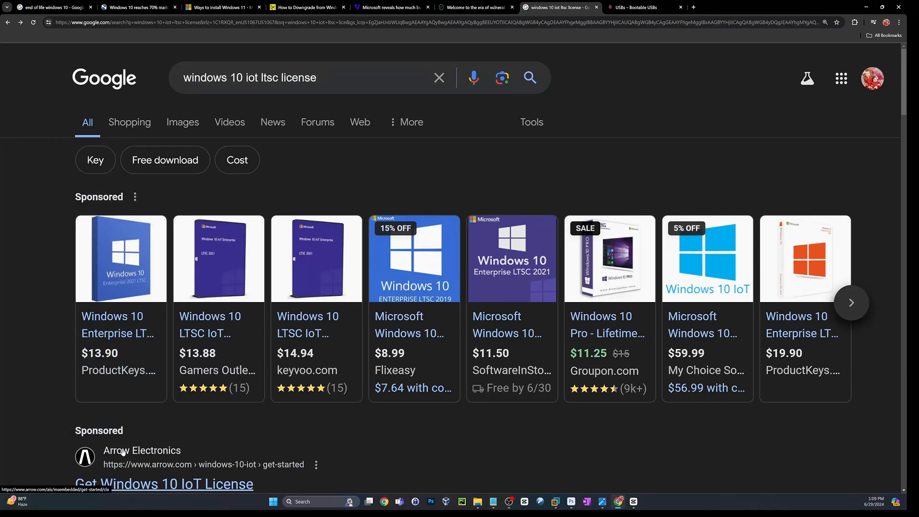
{"action": "mouse_move", "coordinate": [327, 444]}
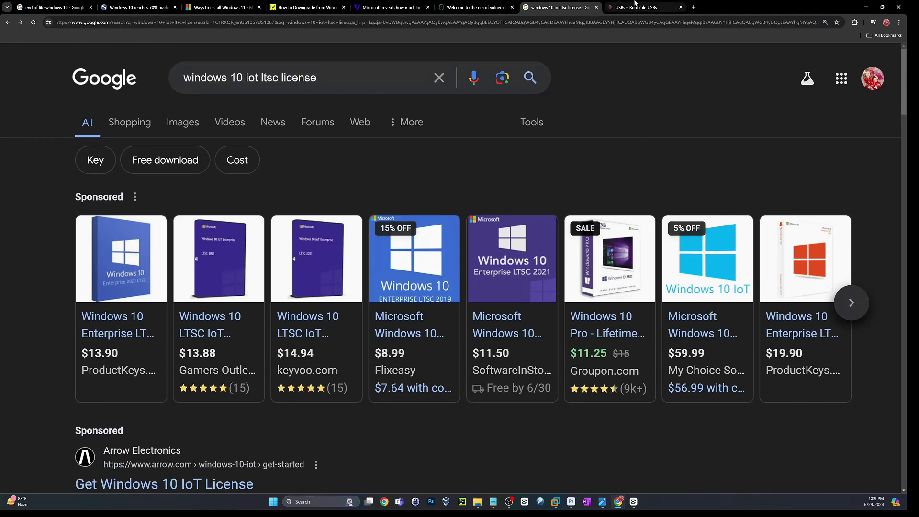
{"action": "mouse_move", "coordinate": [639, 8]}
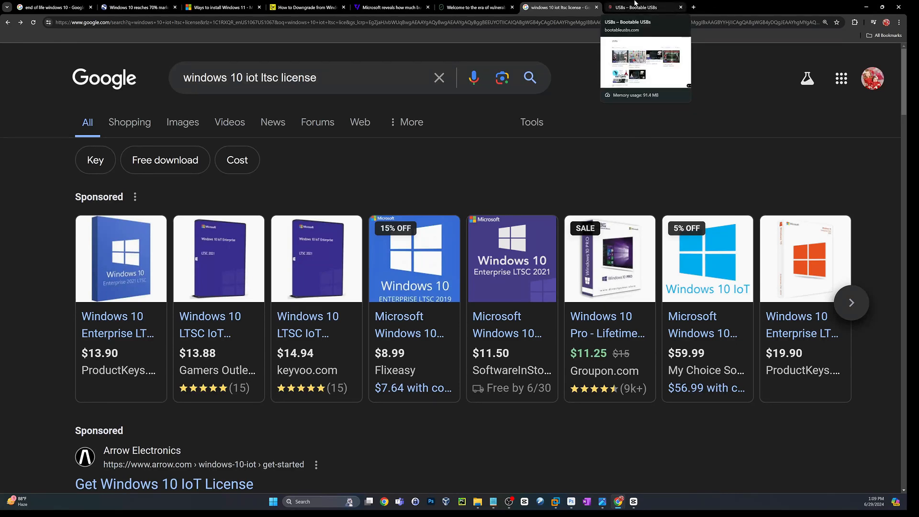
{"action": "mouse_move", "coordinate": [551, 7]}
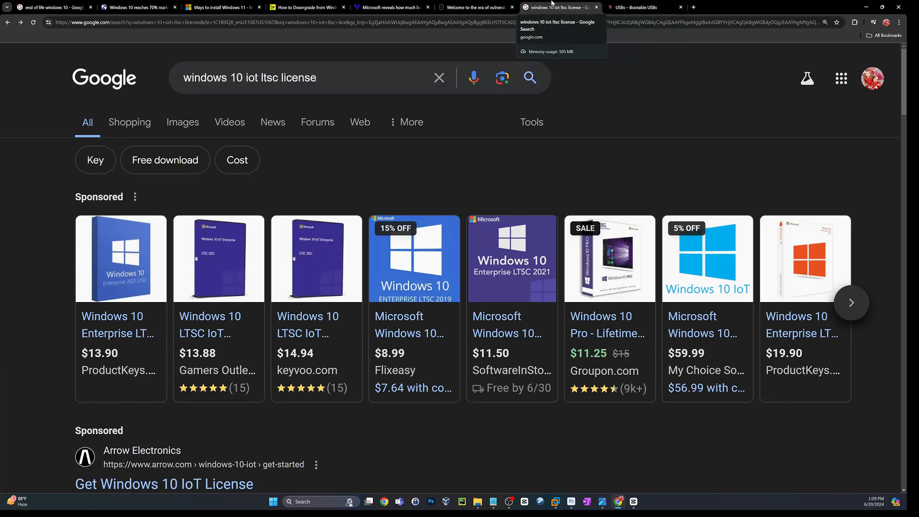
{"action": "mouse_move", "coordinate": [574, 55]}
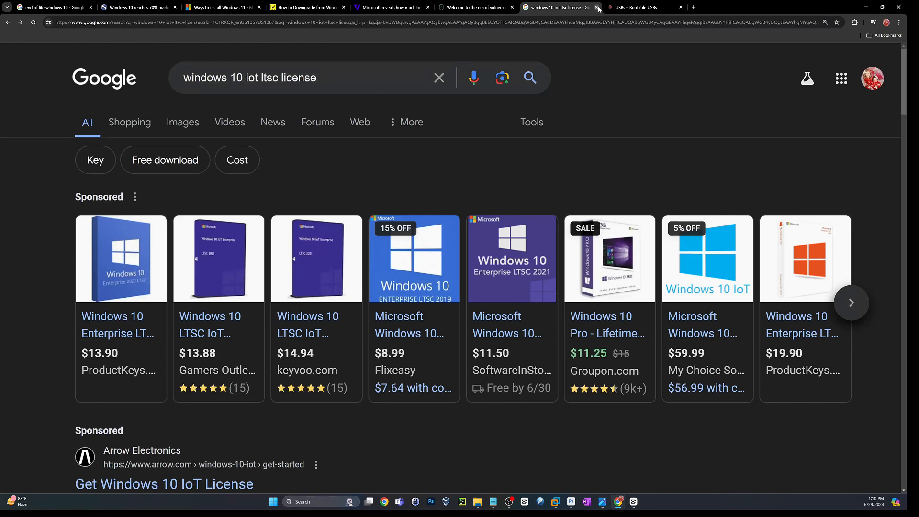
{"action": "mouse_move", "coordinate": [561, 7]}
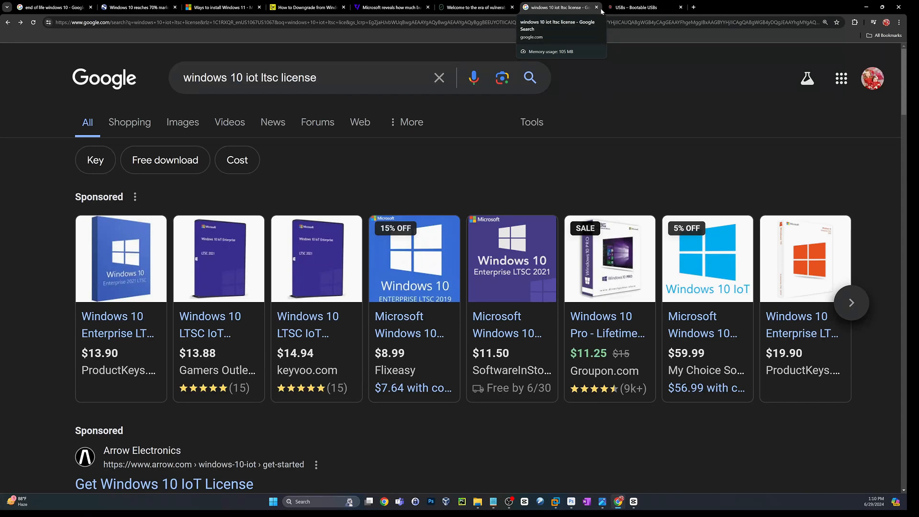
{"action": "mouse_move", "coordinate": [639, 7]}
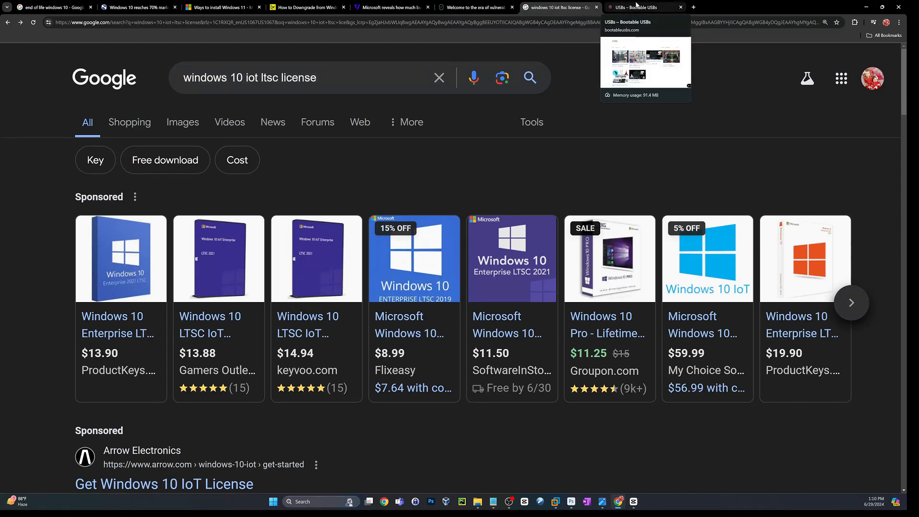
Switch to the 'USBs – Bootable USBs' shop tab listing six USB products
{"action": "left_click", "coordinate": [639, 8]}
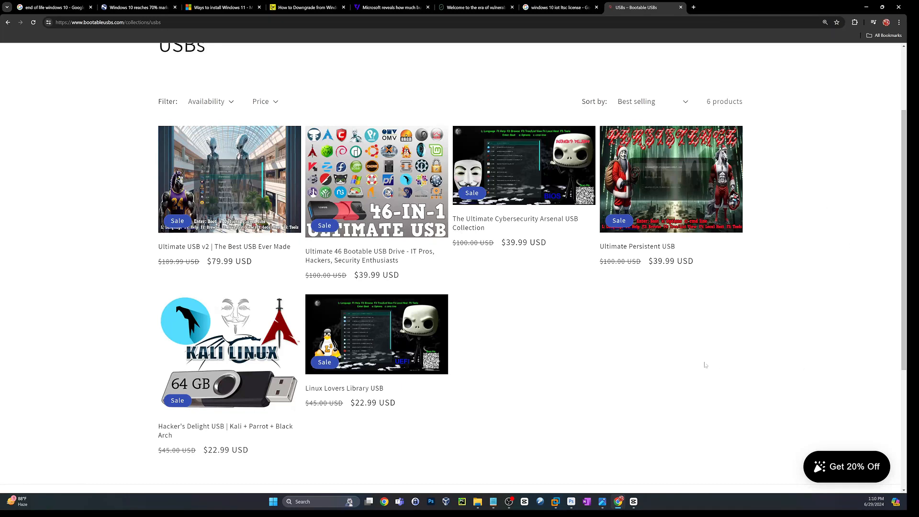
{"action": "mouse_move", "coordinate": [632, 375]}
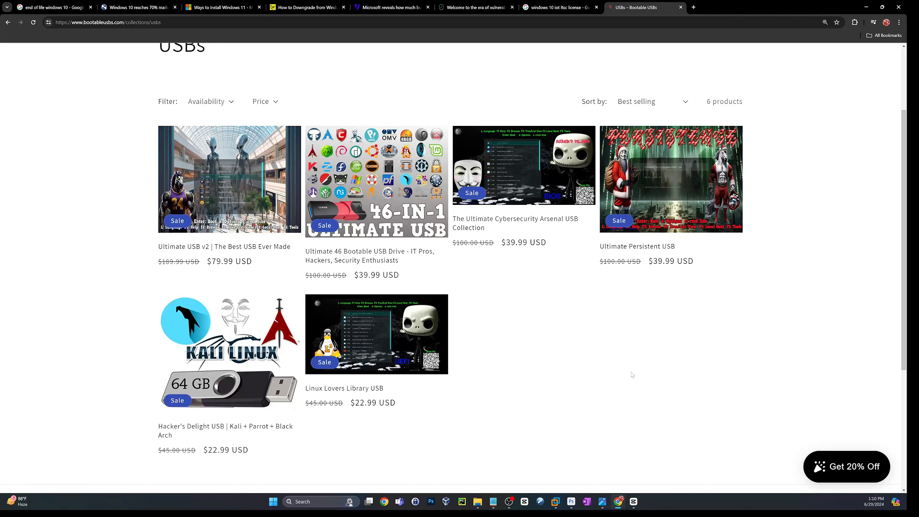
{"action": "scroll", "scroll_direction": "up", "scroll_amount": 3}
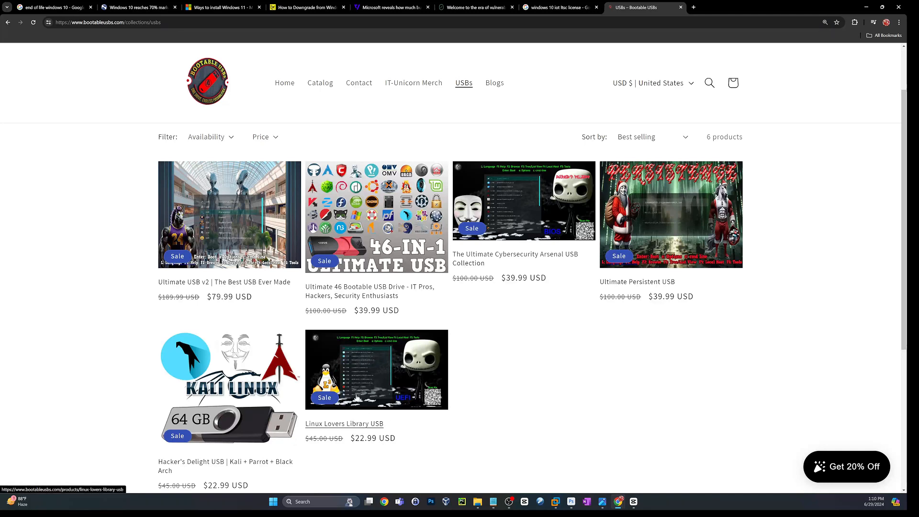
{"action": "mouse_move", "coordinate": [368, 394]}
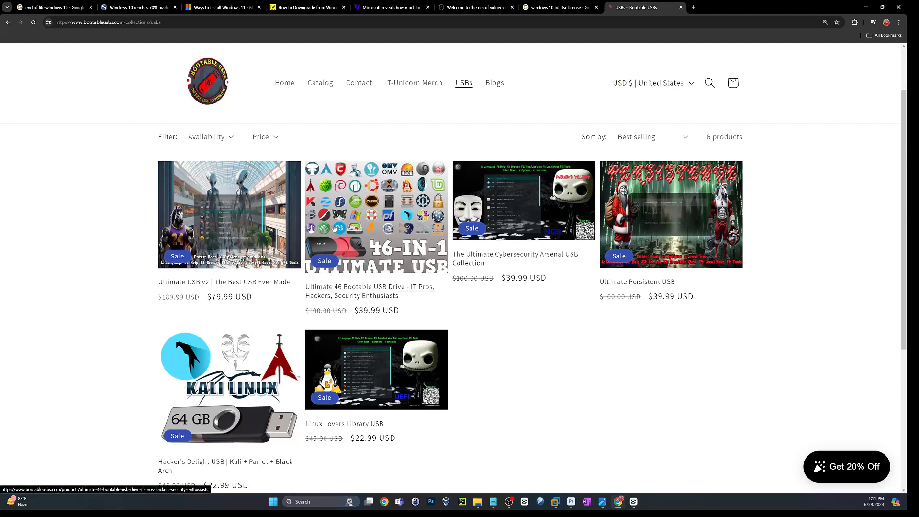
{"action": "mouse_move", "coordinate": [661, 211]}
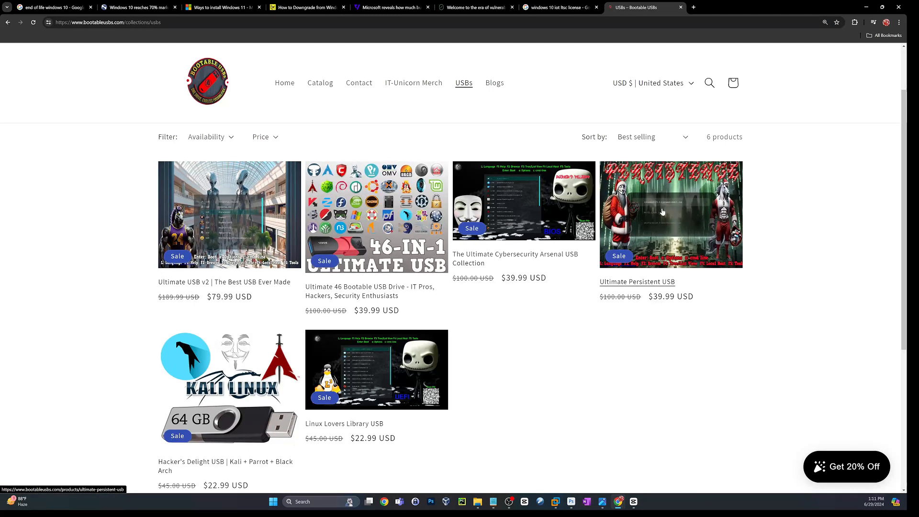
{"action": "mouse_move", "coordinate": [663, 227]}
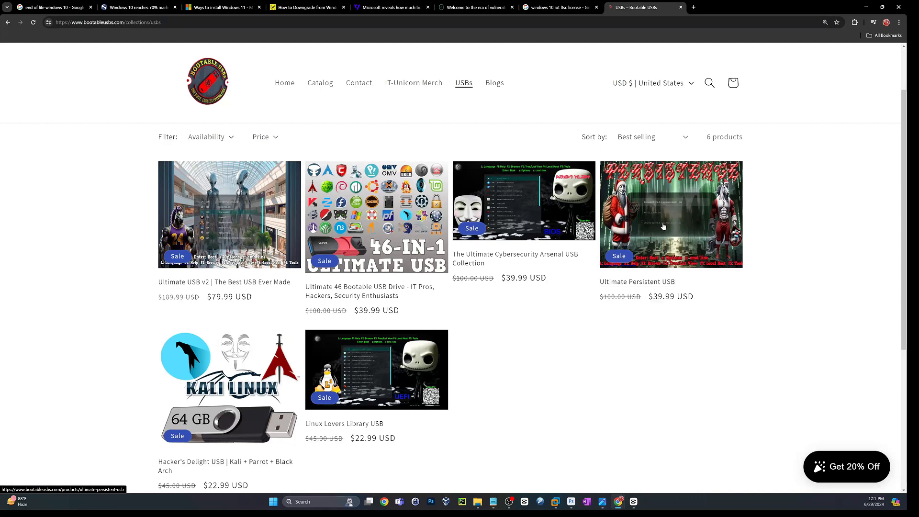
{"action": "mouse_move", "coordinate": [229, 238]}
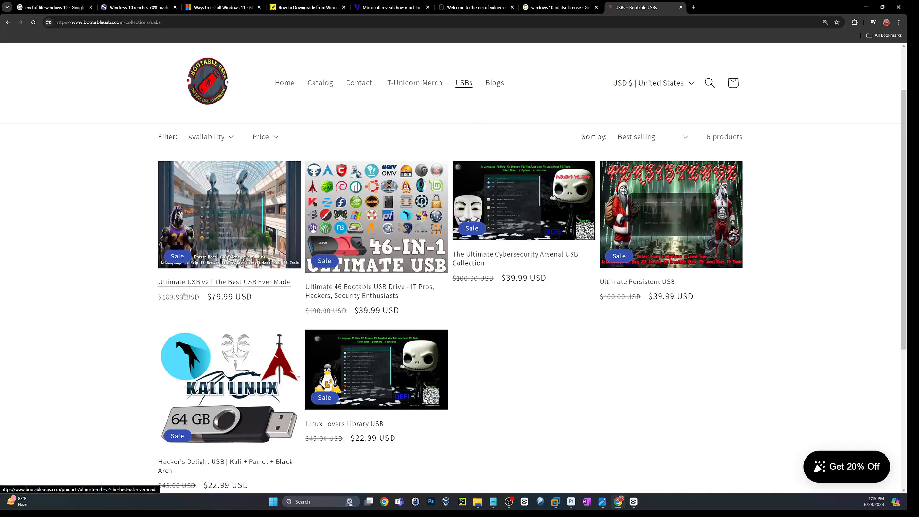
{"action": "mouse_move", "coordinate": [129, 355]}
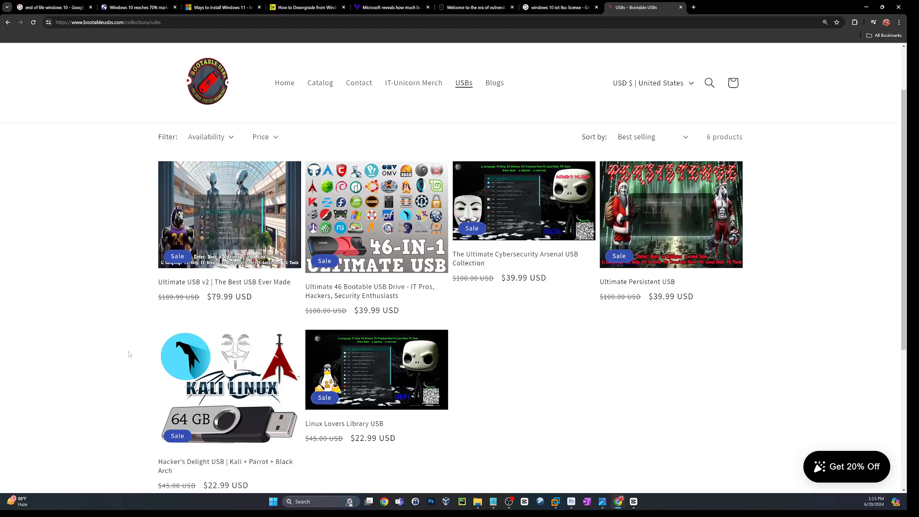